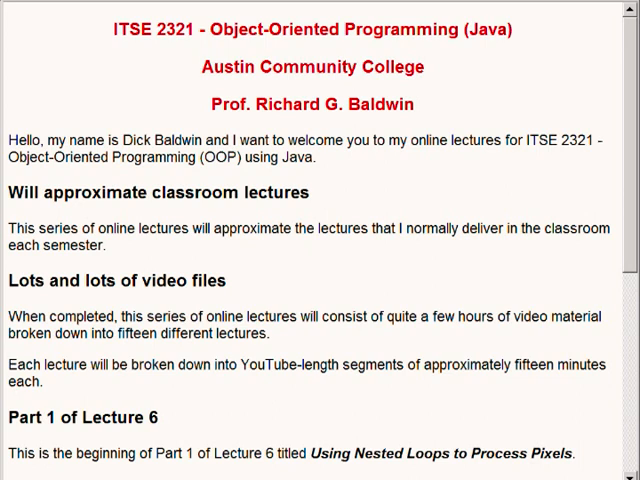
- Load the Lecture Notes #06 title page and scroll to the Prob01 specifications and driver listing
{"action": "double_click", "coordinate": [180, 140]}
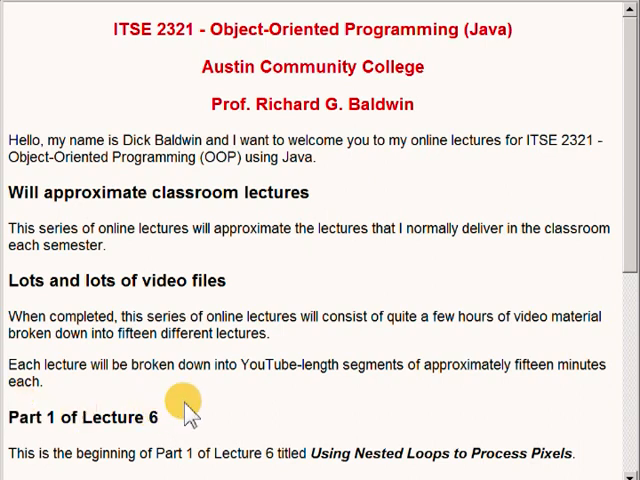
{"action": "mouse_move", "coordinate": [284, 388]}
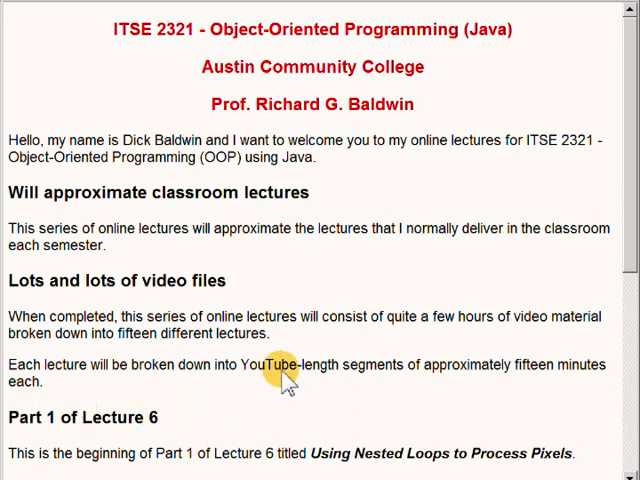
{"action": "mouse_move", "coordinate": [320, 388]}
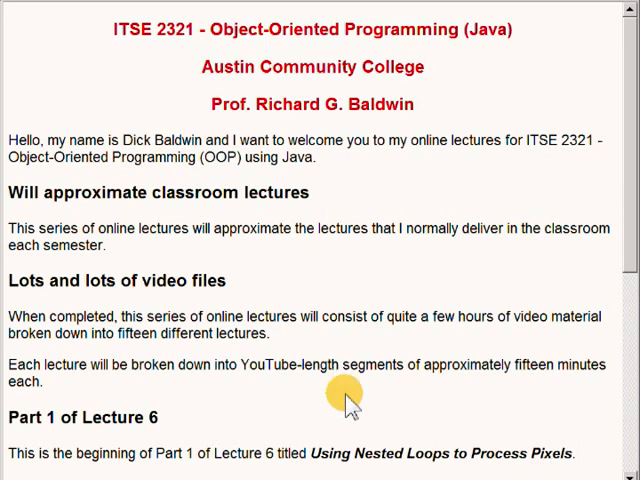
{"action": "mouse_move", "coordinate": [424, 418]}
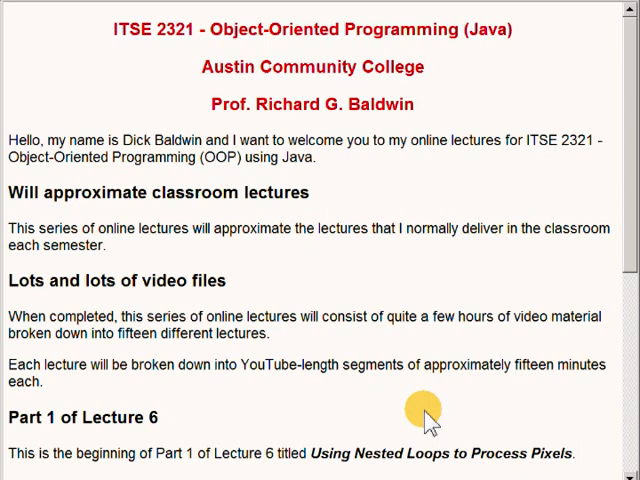
{"action": "scroll", "scroll_direction": "down", "scroll_amount": 3}
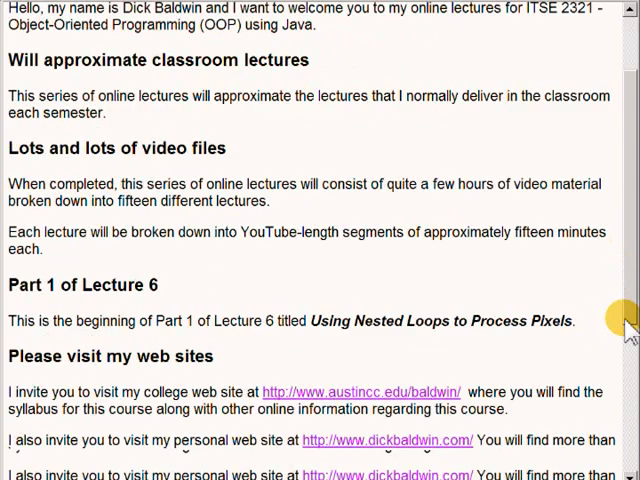
{"action": "scroll", "scroll_direction": "down", "scroll_amount": 3}
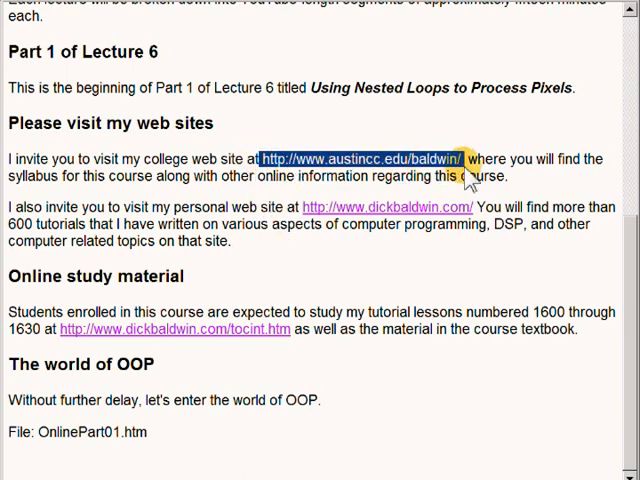
{"action": "mouse_move", "coordinate": [428, 302]}
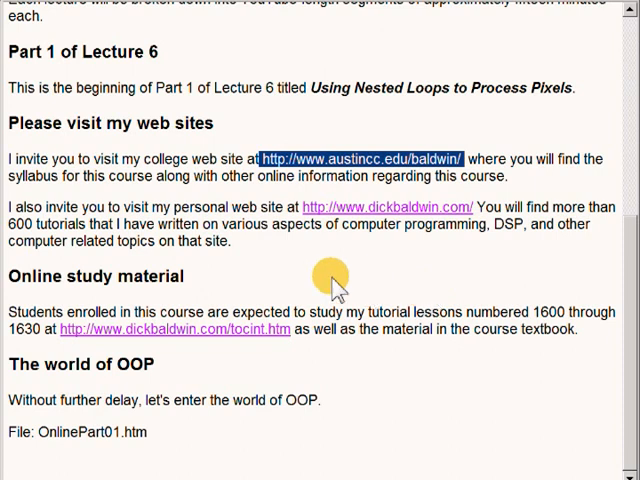
{"action": "mouse_move", "coordinate": [304, 216]}
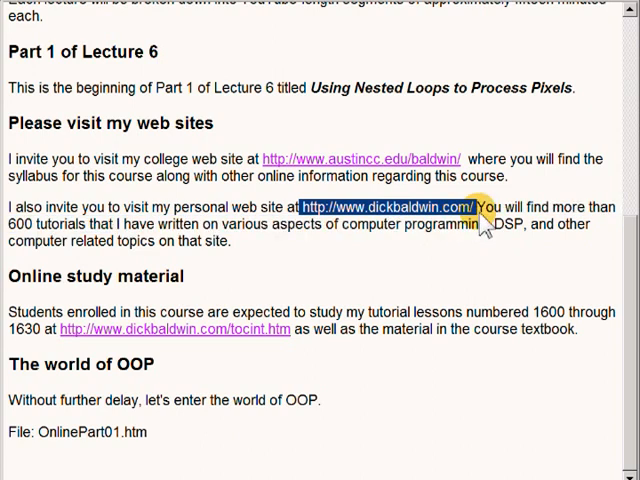
{"action": "mouse_move", "coordinate": [472, 284]}
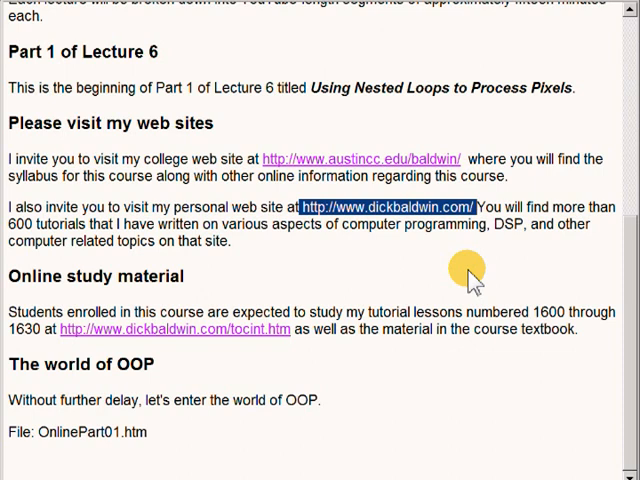
{"action": "mouse_move", "coordinate": [56, 398]}
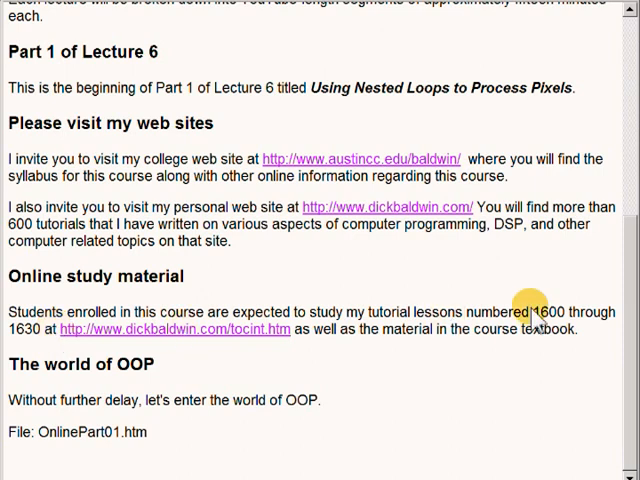
{"action": "mouse_move", "coordinate": [144, 416]}
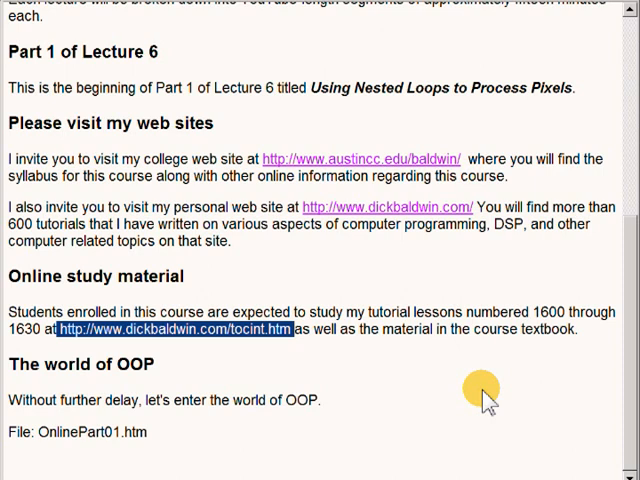
{"action": "mouse_move", "coordinate": [480, 390]}
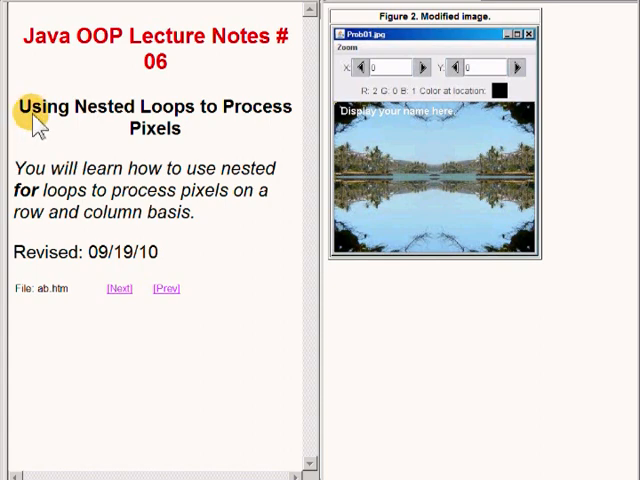
{"action": "mouse_move", "coordinate": [28, 196]}
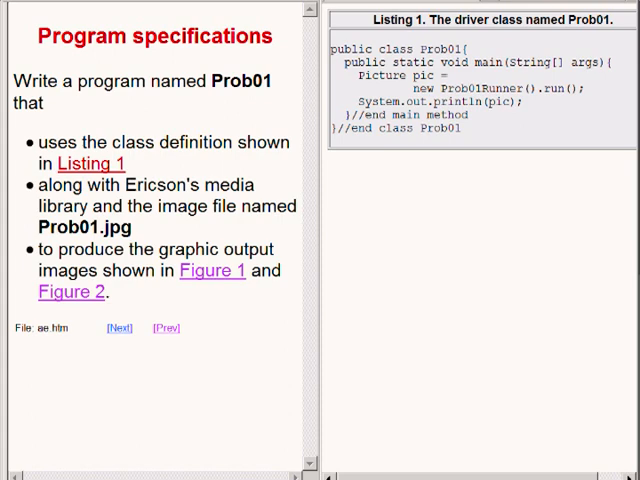
{"action": "mouse_move", "coordinate": [236, 122]}
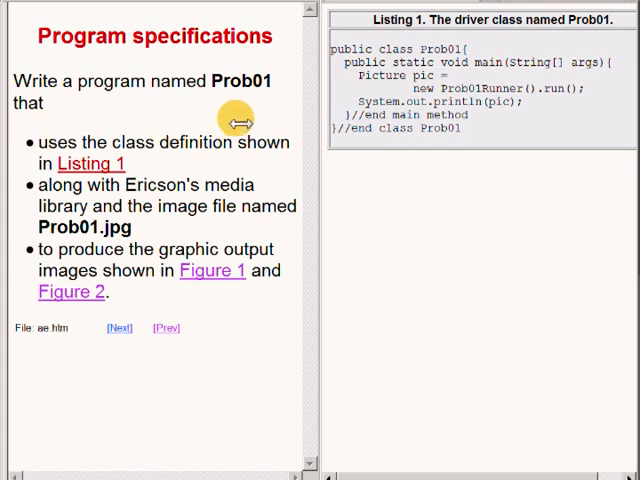
{"action": "mouse_move", "coordinate": [240, 104]}
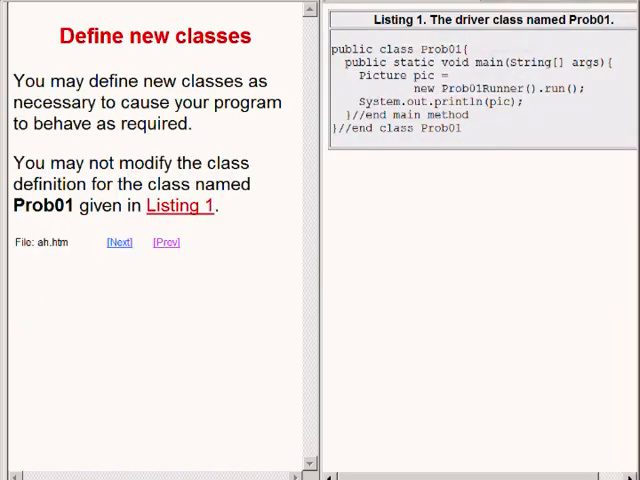
{"action": "mouse_move", "coordinate": [62, 150]}
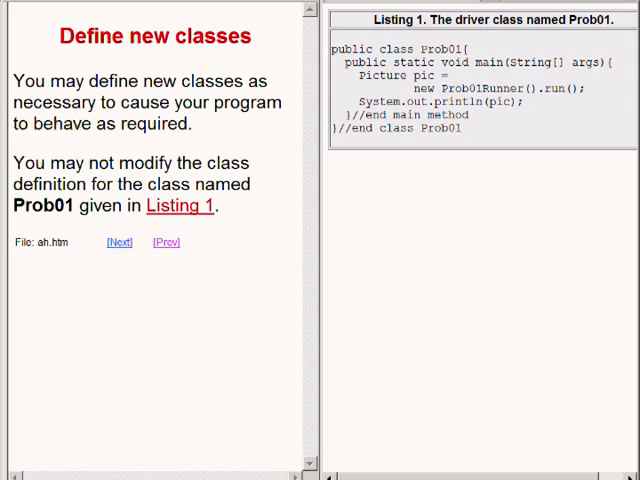
- Advance via Next to the Required text output page showing Figure 3
{"action": "left_click", "coordinate": [116, 242]}
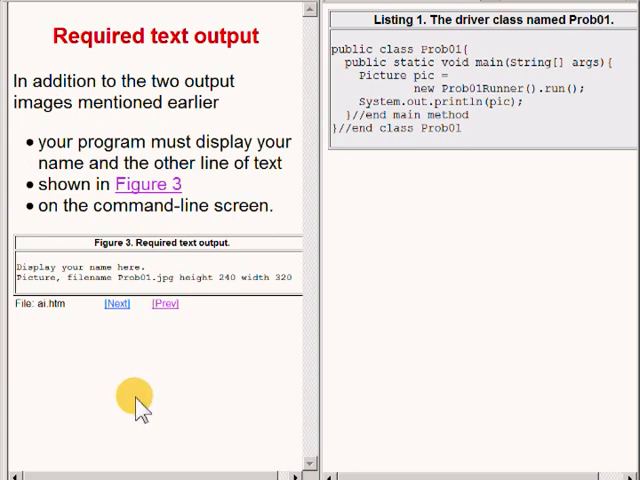
{"action": "mouse_move", "coordinate": [162, 390]}
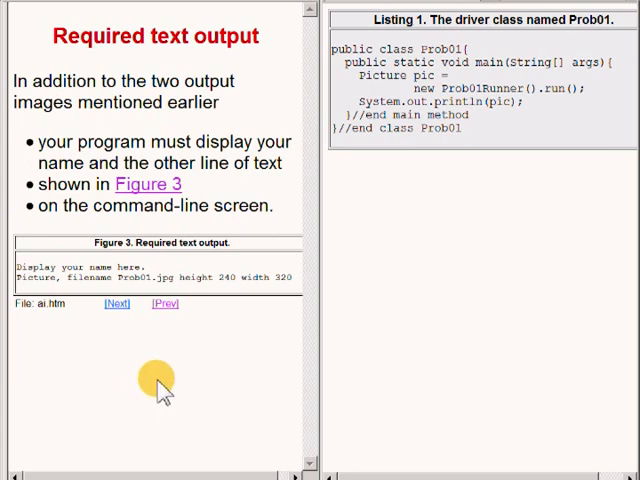
{"action": "mouse_move", "coordinate": [198, 344]}
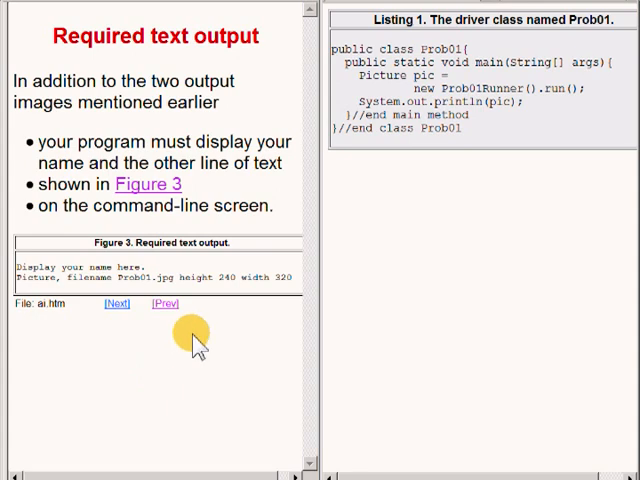
{"action": "mouse_move", "coordinate": [204, 330]}
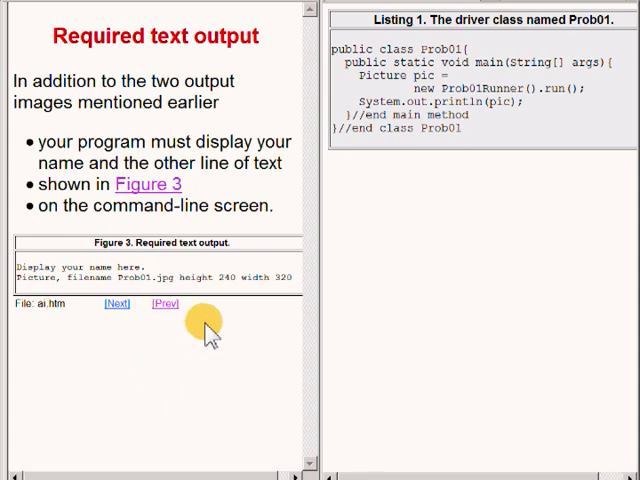
{"action": "mouse_move", "coordinate": [298, 288]}
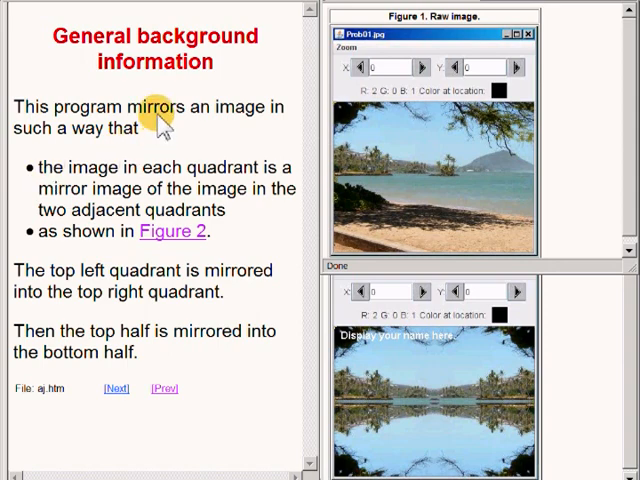
{"action": "mouse_move", "coordinate": [64, 200]}
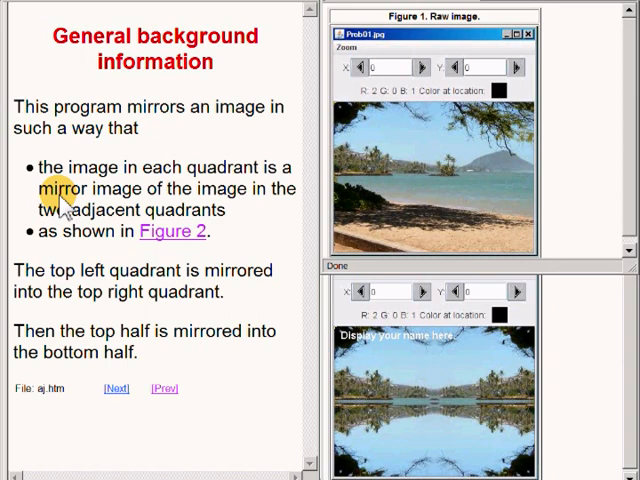
{"action": "mouse_move", "coordinate": [64, 240]}
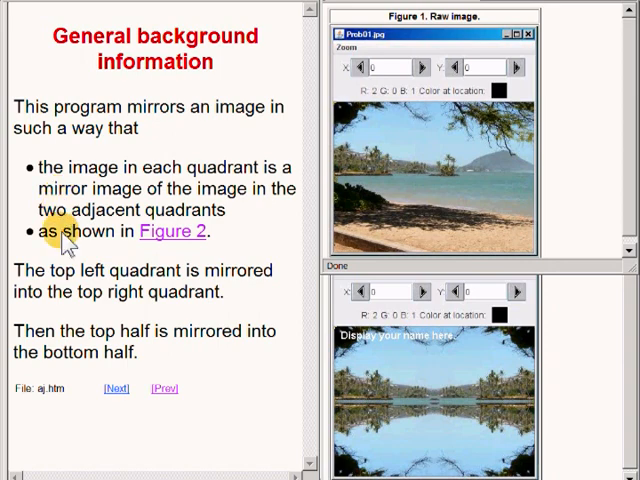
{"action": "mouse_move", "coordinate": [40, 300]}
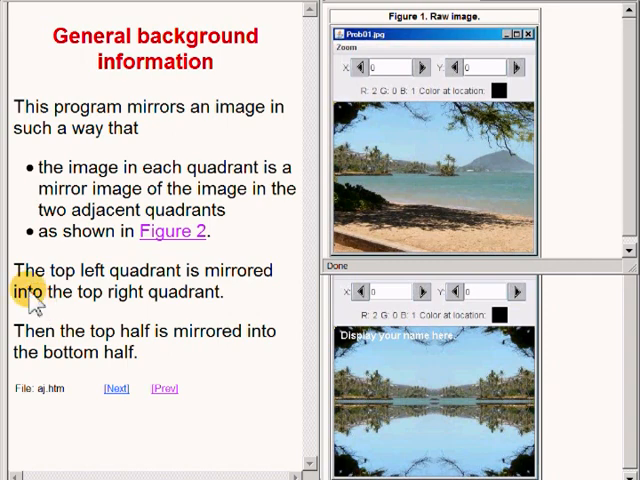
- Advance via Next from General background information to the required student skills page
{"action": "left_click", "coordinate": [114, 388]}
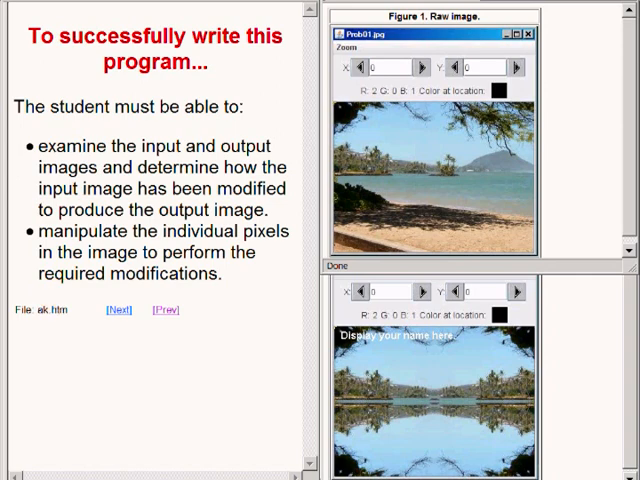
- Step through the fragments and Prob01 driver class pages, marking main in Listing 1, to the constructor-name Question
{"action": "left_click", "coordinate": [116, 308]}
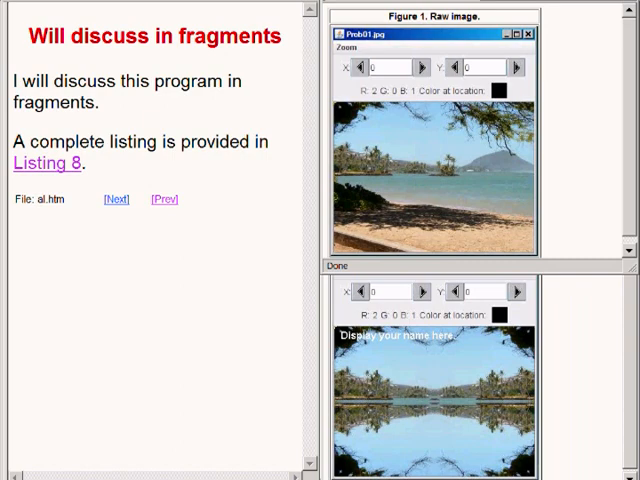
{"action": "left_click", "coordinate": [114, 198]}
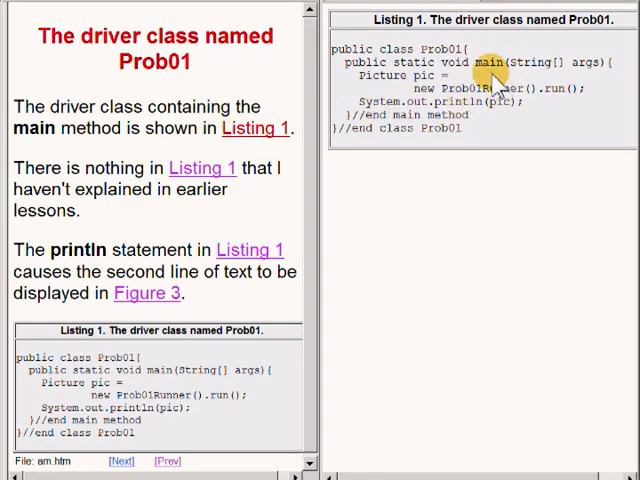
{"action": "double_click", "coordinate": [488, 62]}
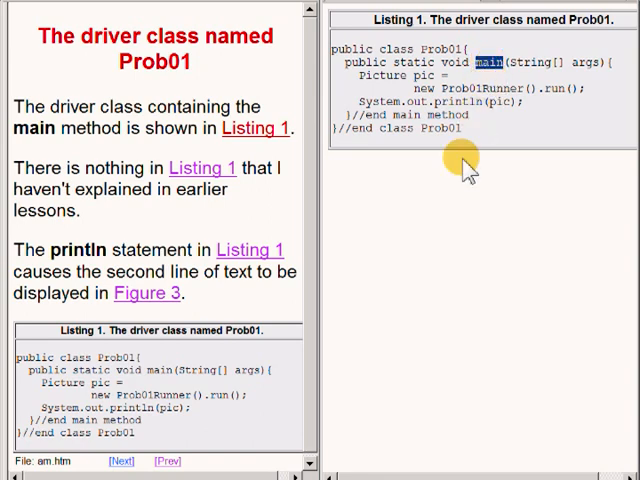
{"action": "mouse_move", "coordinate": [468, 168]}
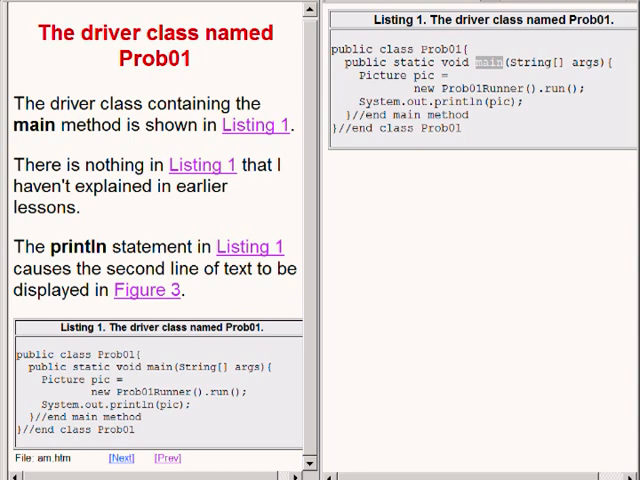
{"action": "left_click", "coordinate": [120, 458]}
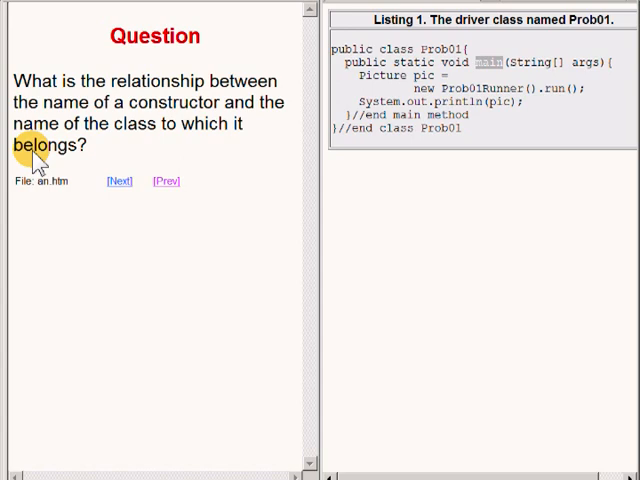
- Reach the Prob01Runner constructor page and mark Prob01Runner in the side Listing 2
{"action": "left_click", "coordinate": [118, 180]}
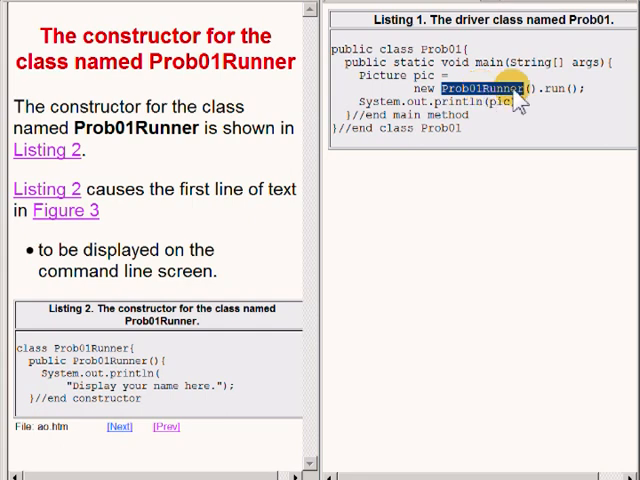
{"action": "mouse_move", "coordinate": [560, 108]}
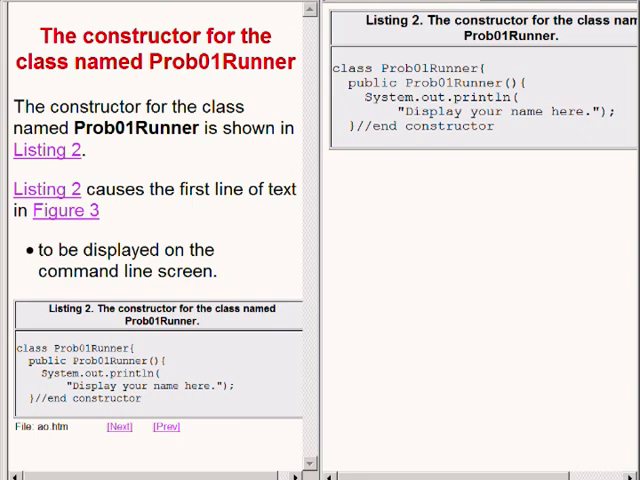
{"action": "mouse_move", "coordinate": [504, 90]}
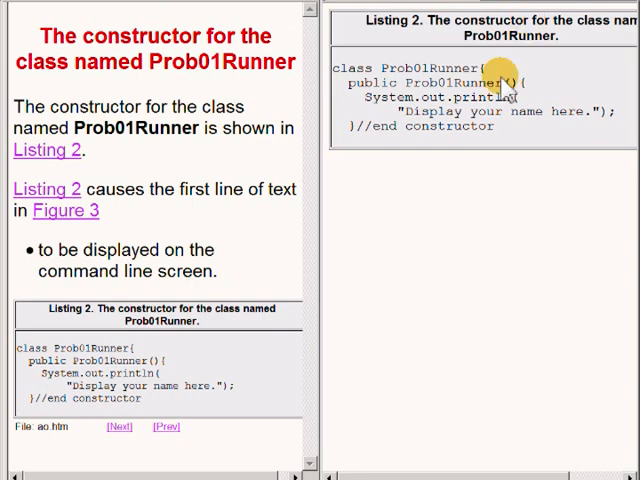
{"action": "double_click", "coordinate": [448, 82]}
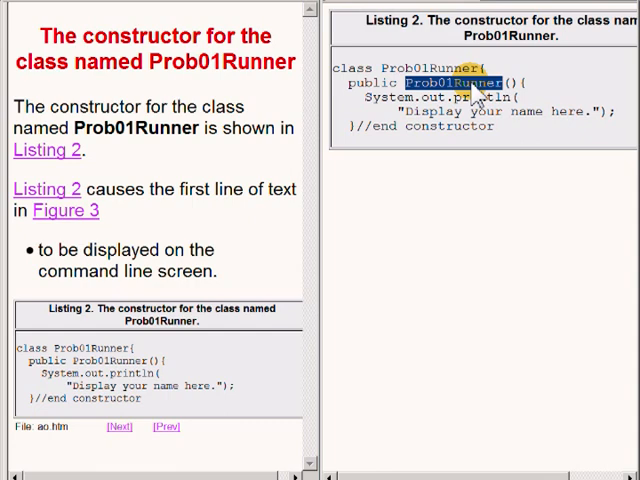
{"action": "mouse_move", "coordinate": [332, 72]}
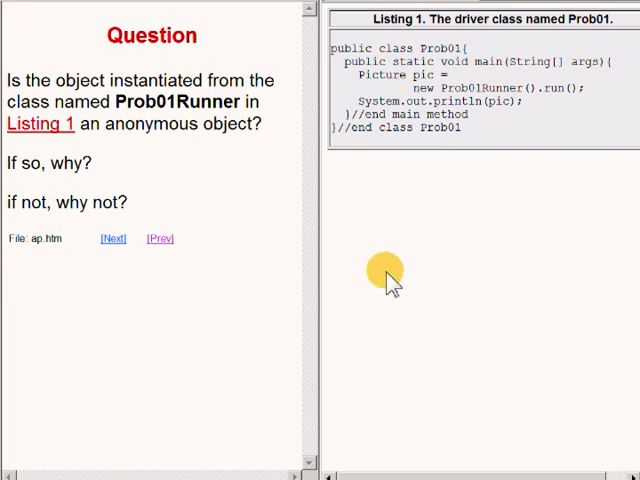
{"action": "mouse_move", "coordinate": [500, 196]}
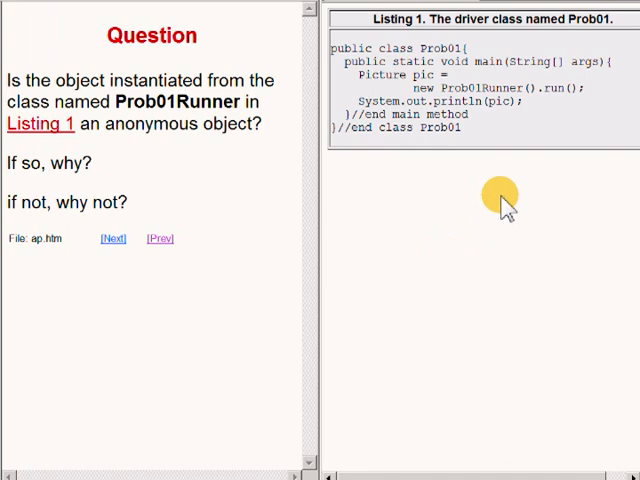
{"action": "mouse_move", "coordinate": [510, 104]}
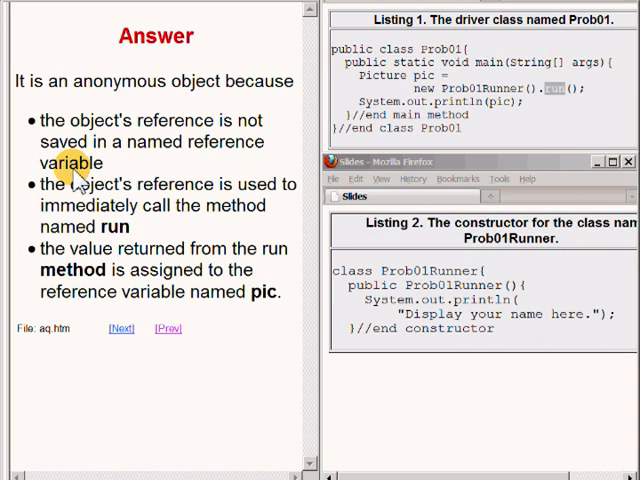
{"action": "mouse_move", "coordinate": [68, 196]}
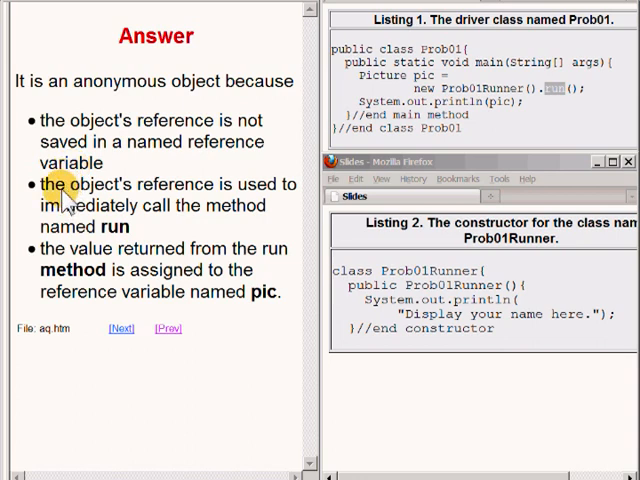
{"action": "mouse_move", "coordinate": [70, 230]}
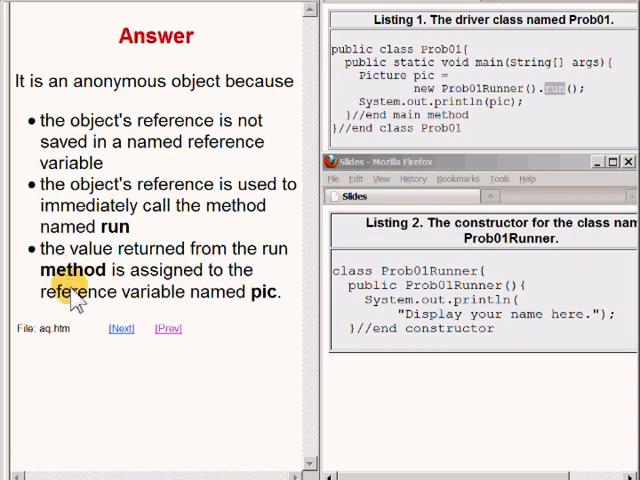
{"action": "mouse_move", "coordinate": [104, 300]}
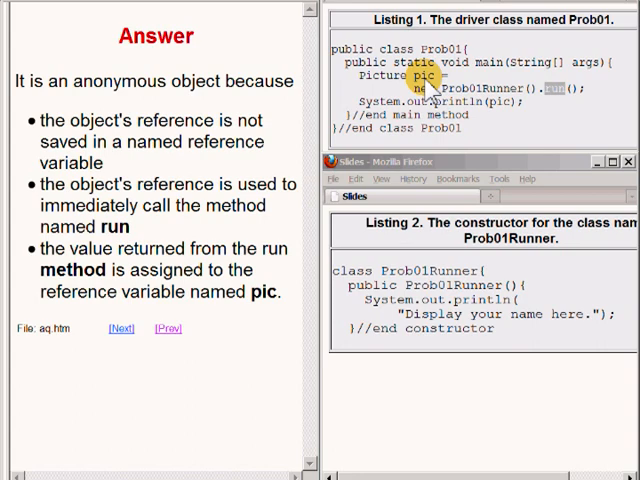
- Bring the Listing 1 driver class window back in front beside the anonymous-object Answer
{"action": "left_click", "coordinate": [628, 160]}
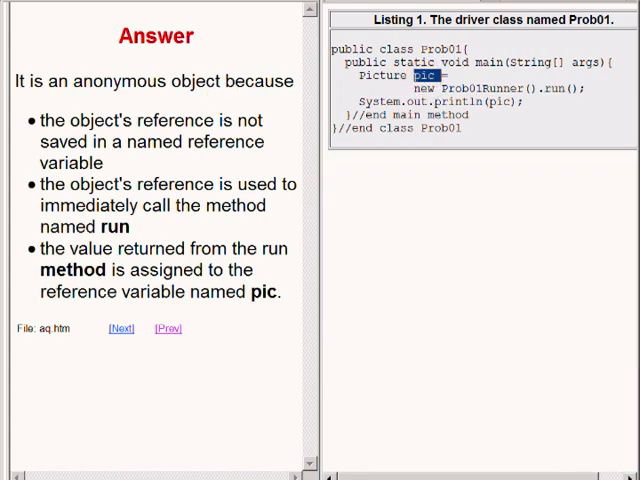
- Go through 'Beginning of the method named run', mark run in side Listing 3, and reach 'A new Picture object'
{"action": "left_click", "coordinate": [120, 328]}
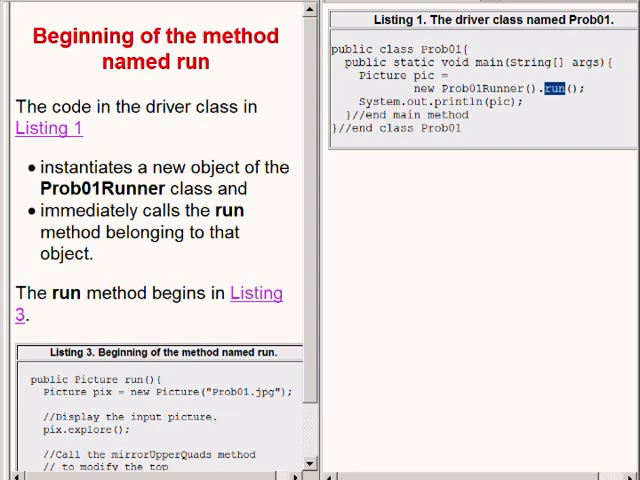
{"action": "left_click", "coordinate": [238, 304]}
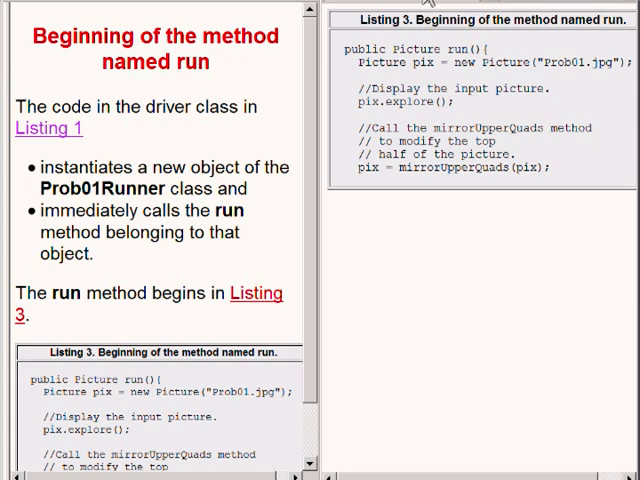
{"action": "double_click", "coordinate": [456, 48]}
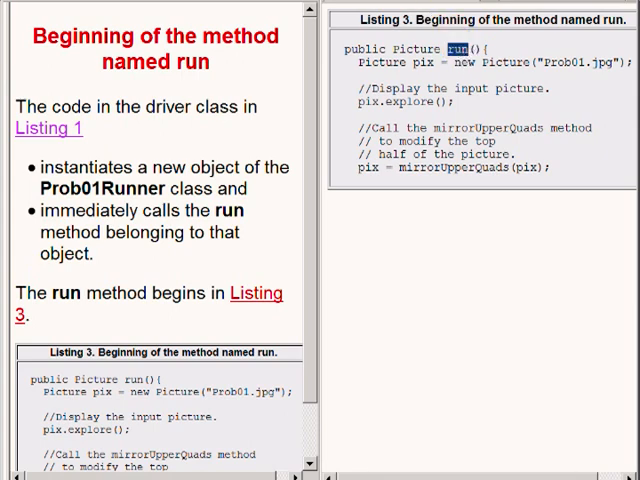
{"action": "left_click", "coordinate": [120, 220]}
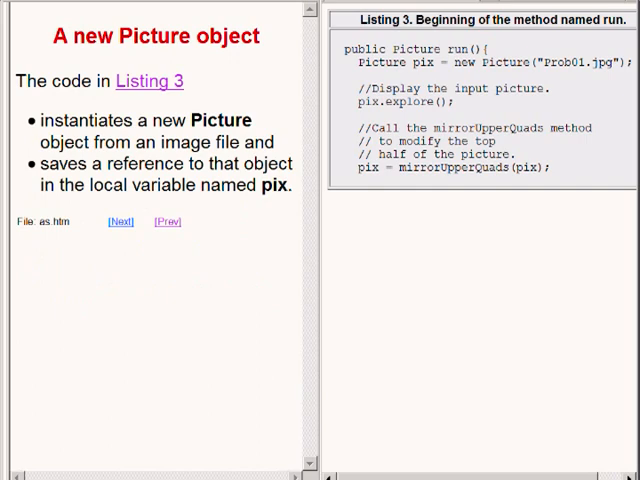
{"action": "mouse_move", "coordinate": [470, 96]}
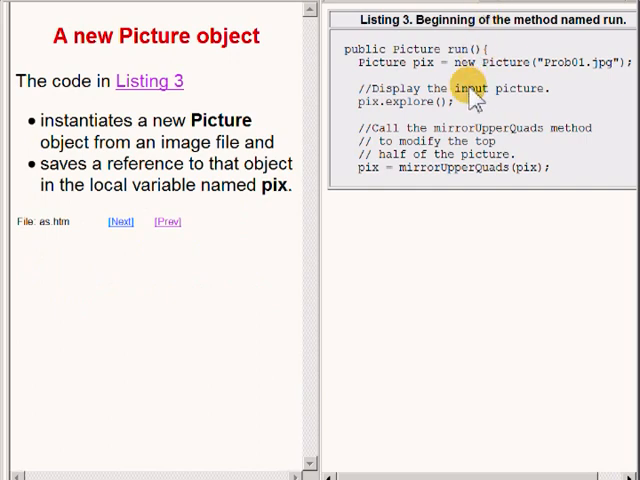
{"action": "mouse_move", "coordinate": [460, 68]}
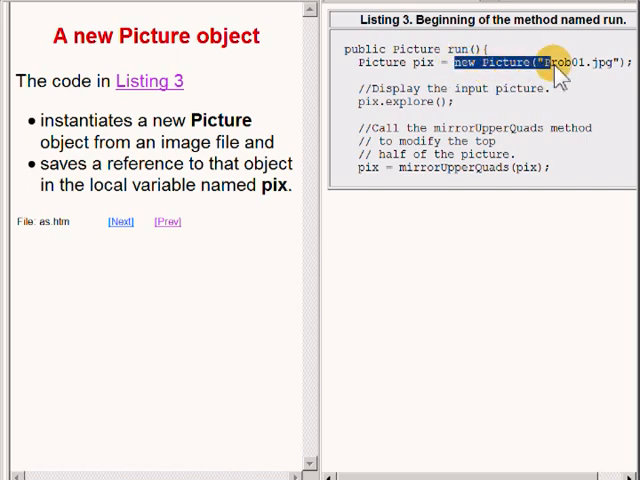
{"action": "mouse_move", "coordinate": [610, 76]}
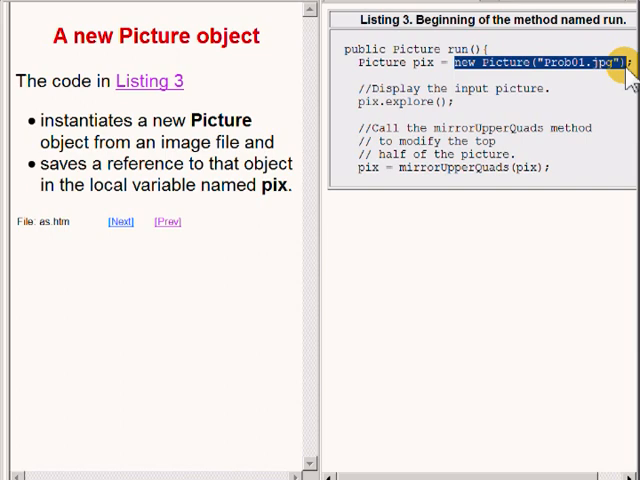
{"action": "mouse_move", "coordinate": [456, 120]}
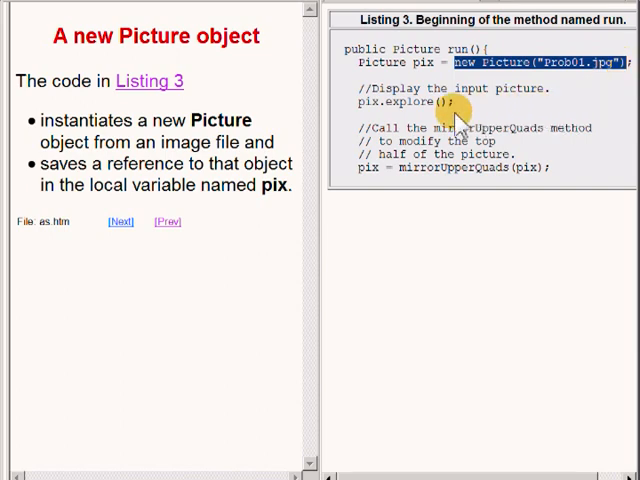
{"action": "mouse_move", "coordinate": [416, 78]}
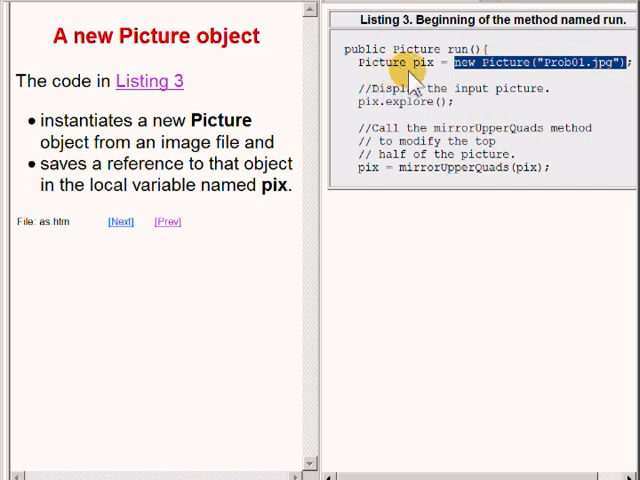
{"action": "mouse_move", "coordinate": [384, 68]}
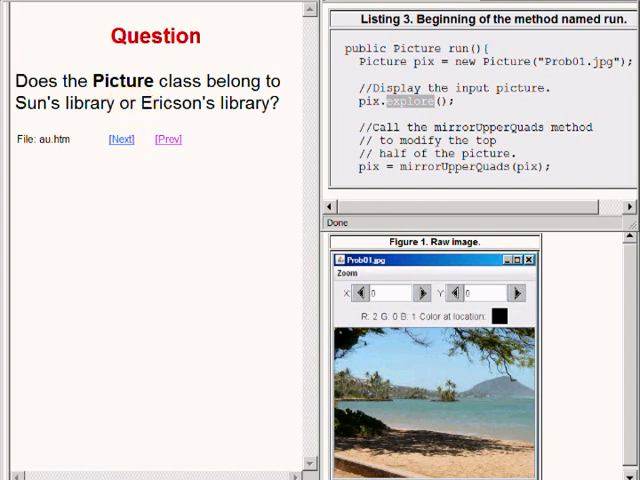
- Reveal the Answer that the Picture class comes from Barb Ericson's Media Comp library
{"action": "left_click", "coordinate": [120, 140]}
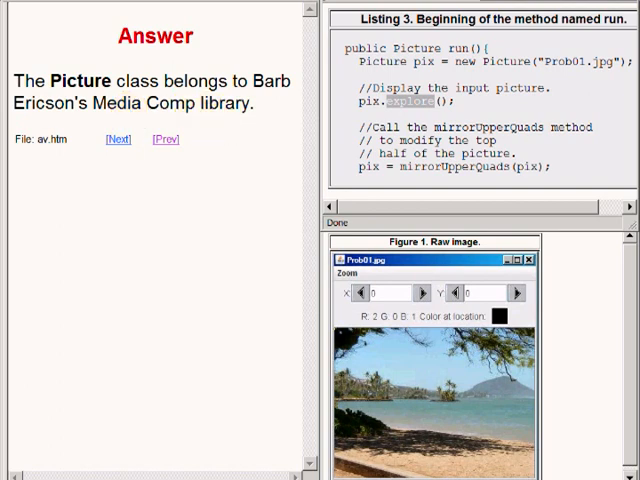
- Show the Related question on two Picture classes and its Answer about specifying the package
{"action": "left_click", "coordinate": [116, 140]}
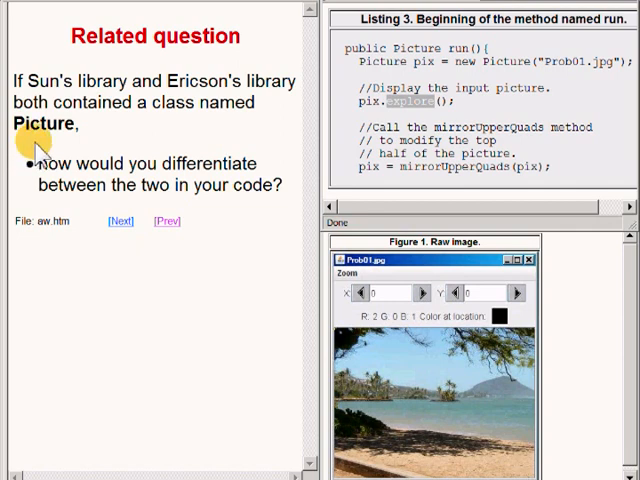
{"action": "mouse_move", "coordinate": [118, 140]}
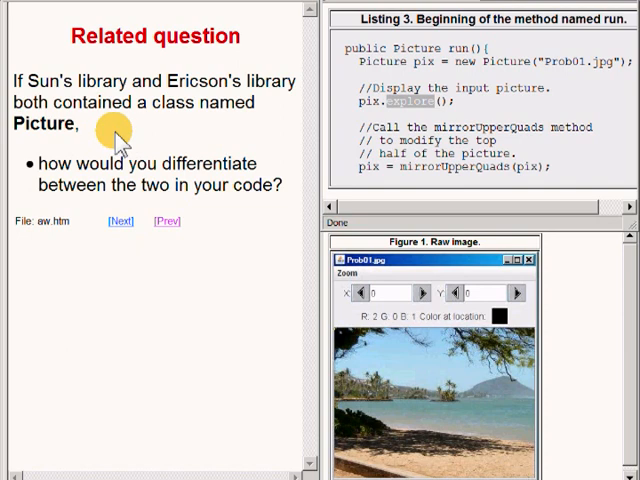
{"action": "mouse_move", "coordinate": [168, 128]}
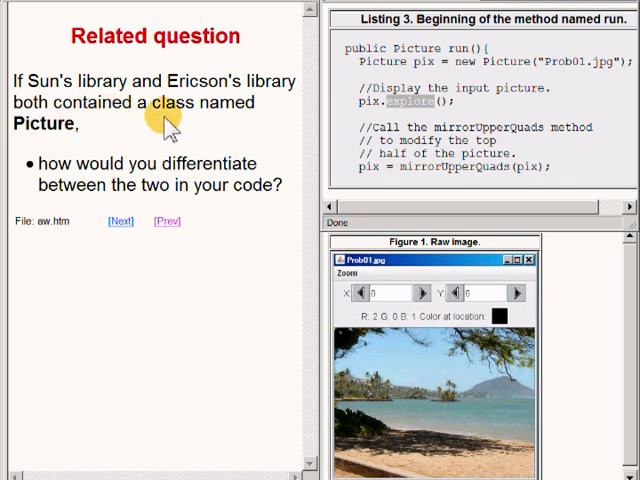
{"action": "mouse_move", "coordinate": [82, 216]}
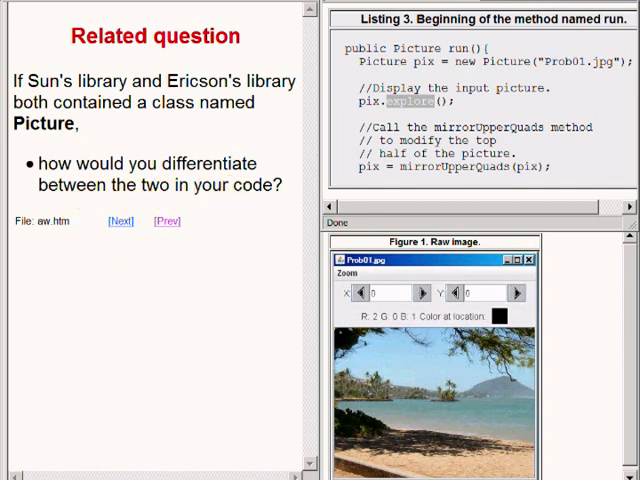
{"action": "left_click", "coordinate": [118, 220]}
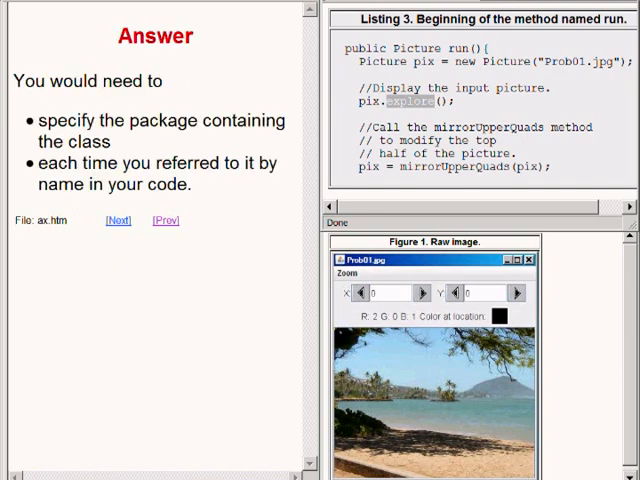
{"action": "mouse_move", "coordinate": [12, 184]}
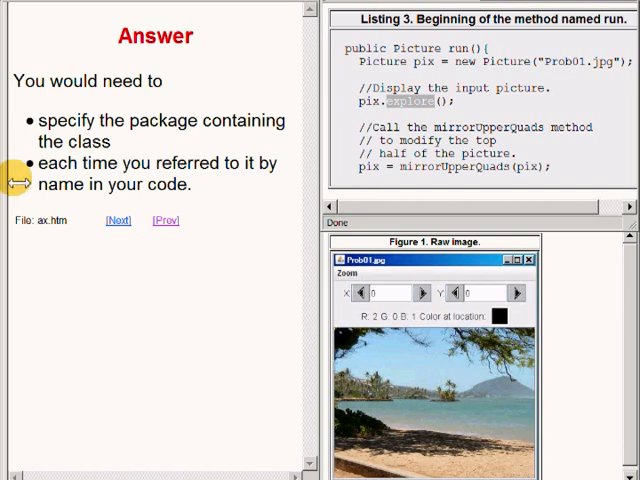
{"action": "mouse_move", "coordinate": [20, 184]}
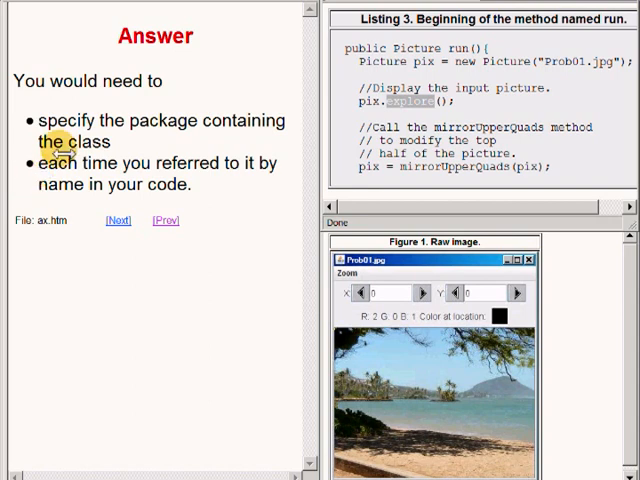
{"action": "mouse_move", "coordinate": [118, 128]}
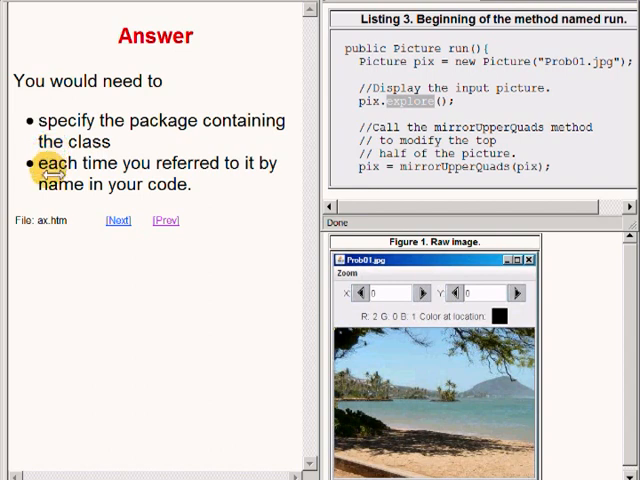
{"action": "mouse_move", "coordinate": [38, 208]}
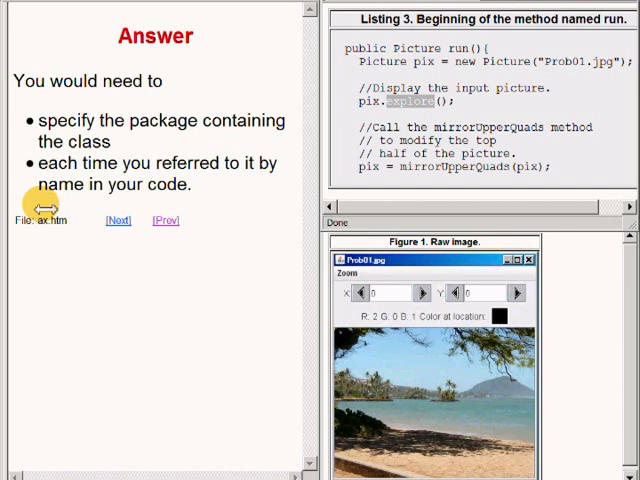
- Reach 'Modify top half of the picture' and highlight the mirrorUpperQuads call in Listing 3
{"action": "left_click", "coordinate": [116, 220]}
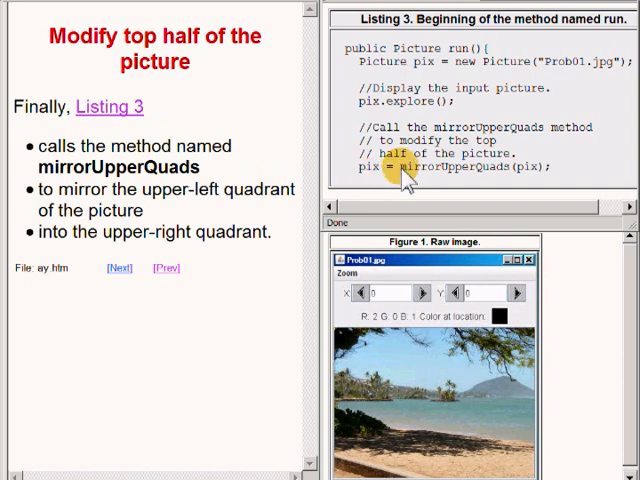
{"action": "double_click", "coordinate": [410, 166]}
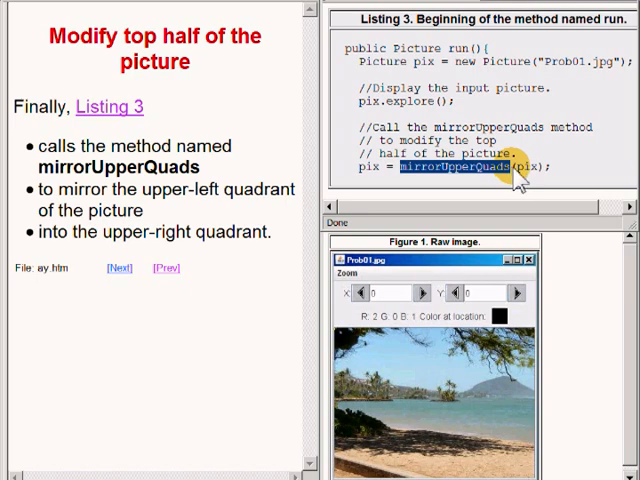
{"action": "mouse_move", "coordinate": [90, 228]}
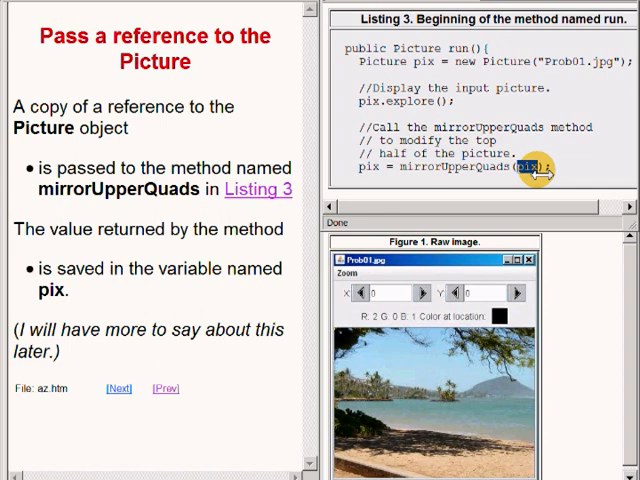
{"action": "mouse_move", "coordinate": [78, 202]}
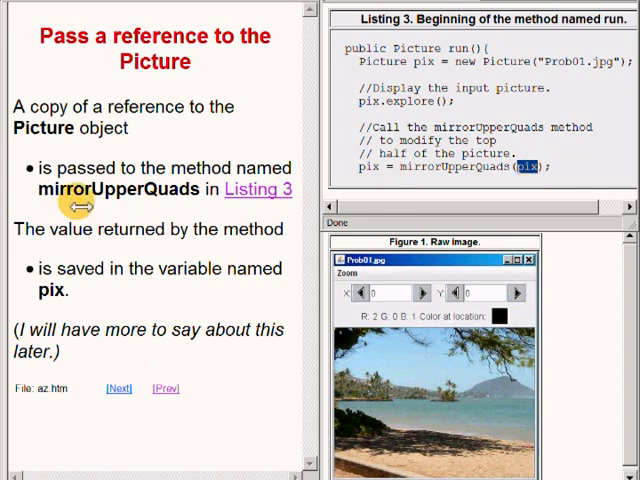
{"action": "mouse_move", "coordinate": [152, 234]}
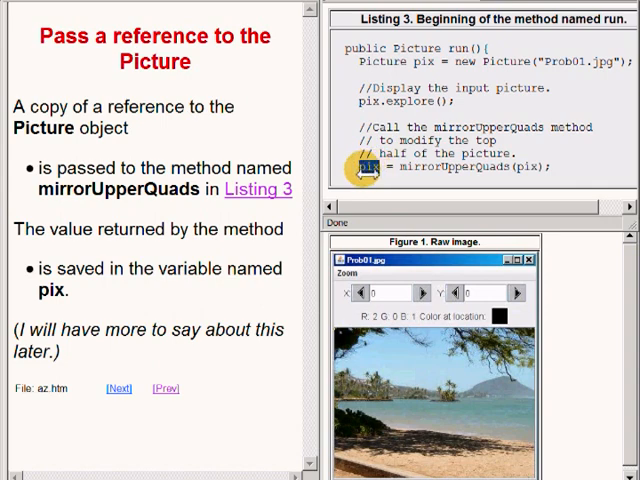
{"action": "mouse_move", "coordinate": [84, 344]}
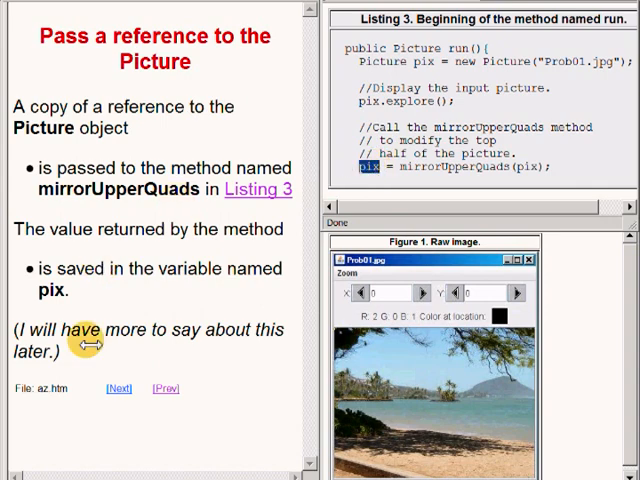
{"action": "mouse_move", "coordinate": [98, 418]}
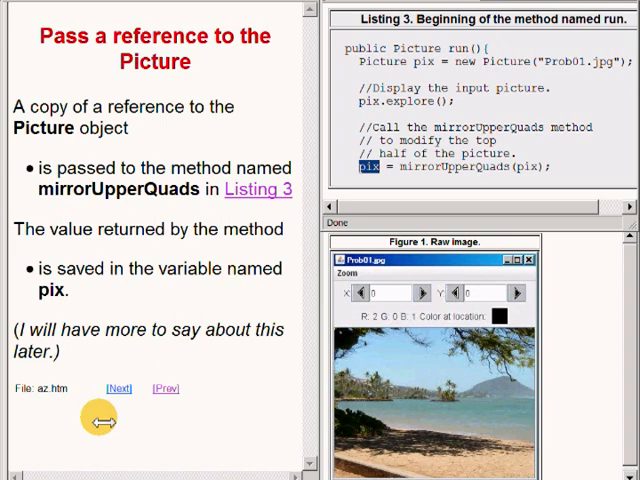
{"action": "mouse_move", "coordinate": [100, 418]}
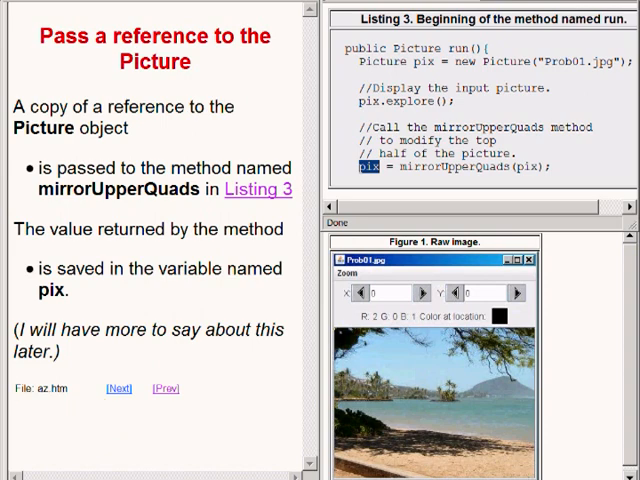
- Advance to the slide that puts the run method explanation on hold
{"action": "left_click", "coordinate": [116, 388]}
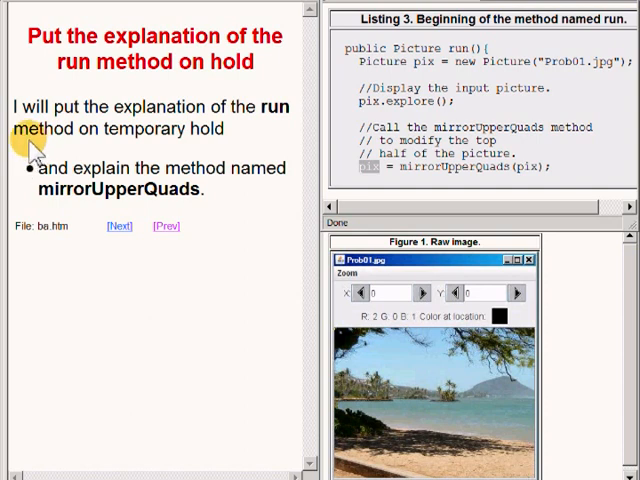
{"action": "mouse_move", "coordinate": [40, 200]}
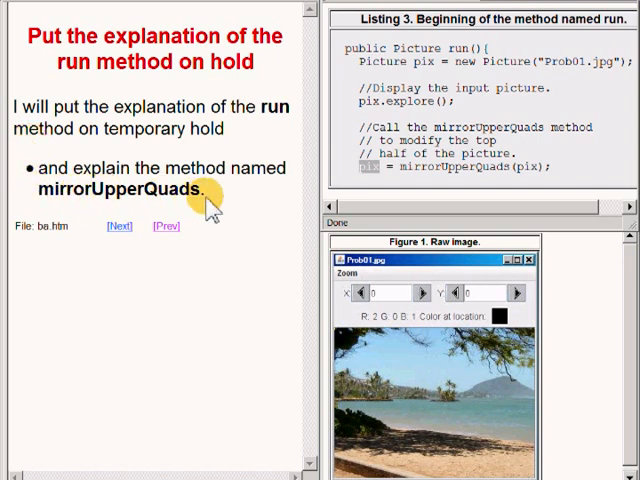
{"action": "left_click", "coordinate": [116, 224]}
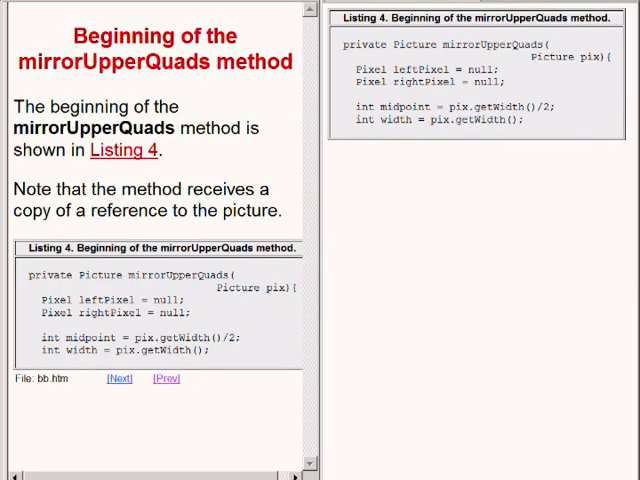
{"action": "mouse_move", "coordinate": [320, 150]}
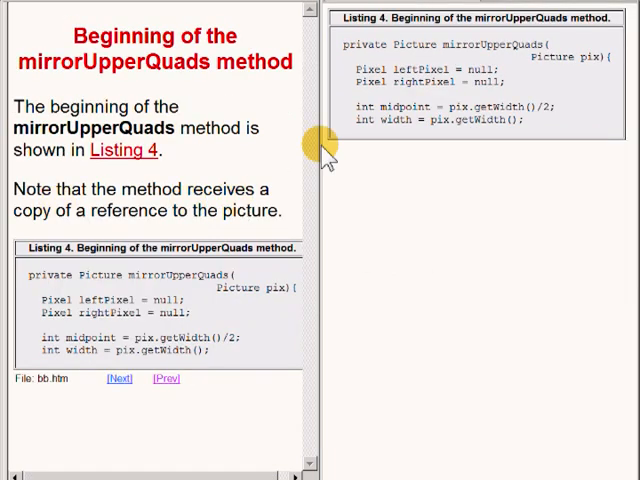
{"action": "double_click", "coordinate": [490, 44]}
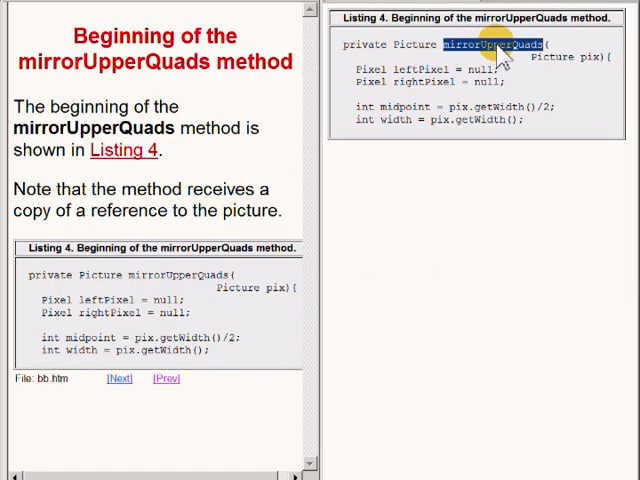
{"action": "mouse_move", "coordinate": [340, 330]}
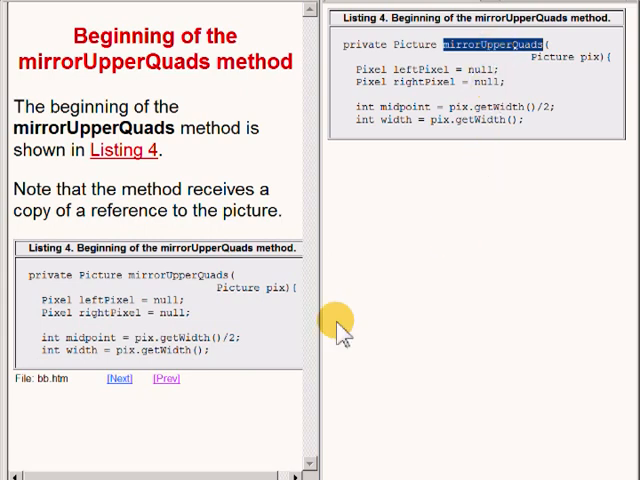
{"action": "mouse_move", "coordinate": [340, 324]}
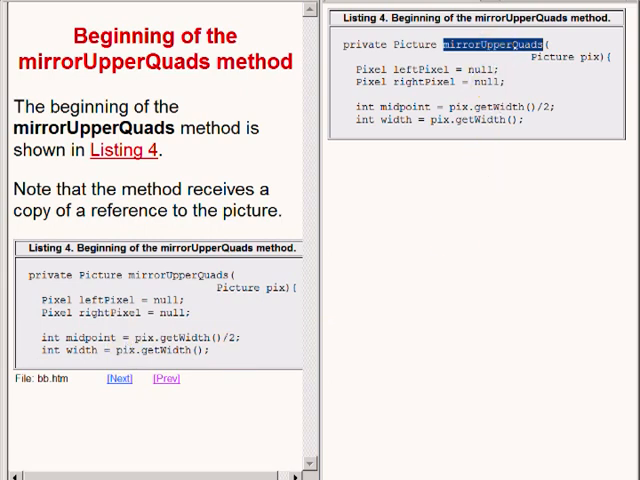
{"action": "mouse_move", "coordinate": [312, 204]}
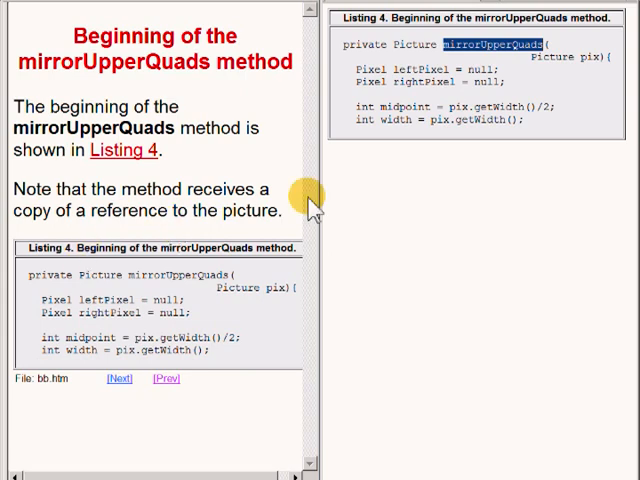
{"action": "mouse_move", "coordinate": [580, 84]}
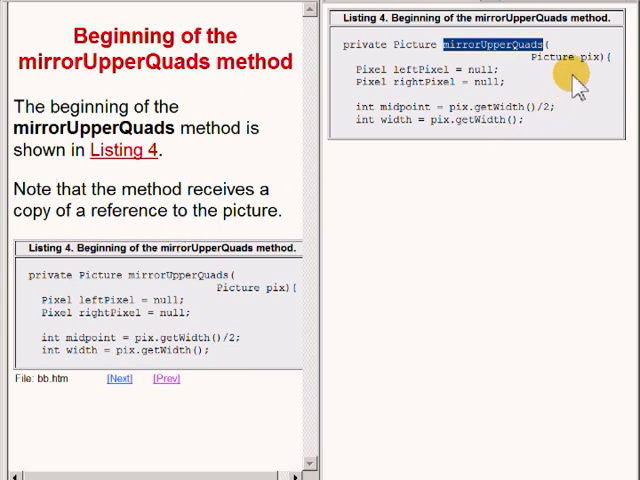
{"action": "mouse_move", "coordinate": [584, 70]}
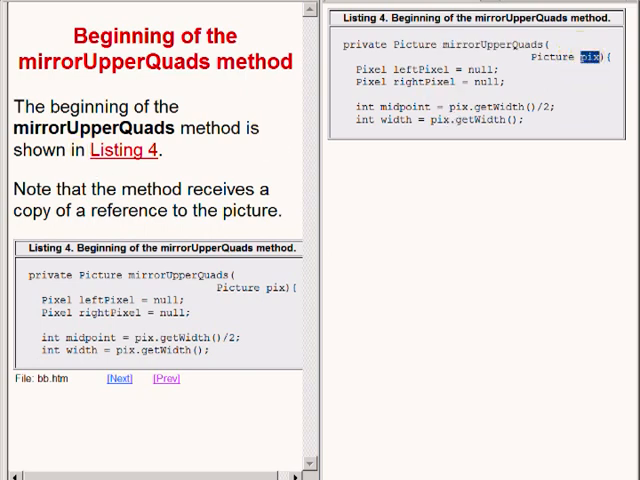
- Advance to the reference-or-primitive Question page and highlight leftPixel and rightPixel in Listing 4
{"action": "left_click", "coordinate": [118, 378]}
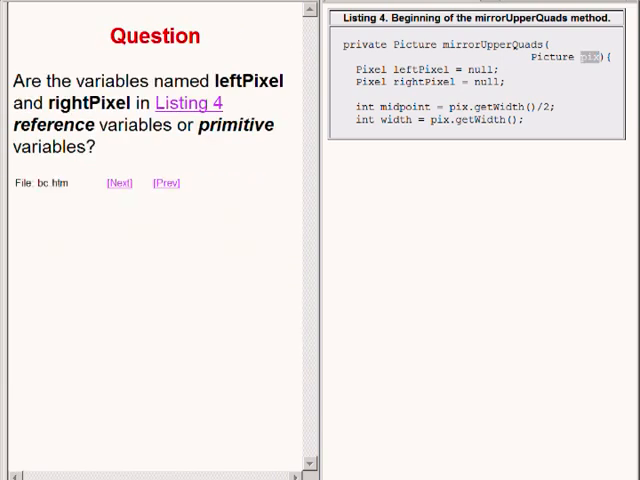
{"action": "mouse_move", "coordinate": [424, 84]}
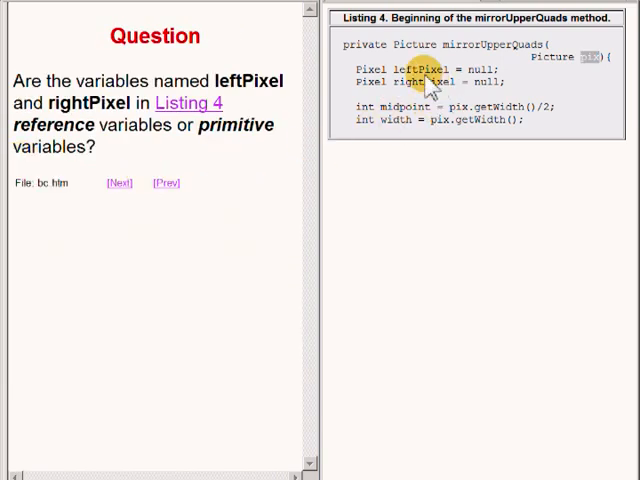
{"action": "double_click", "coordinate": [420, 68]}
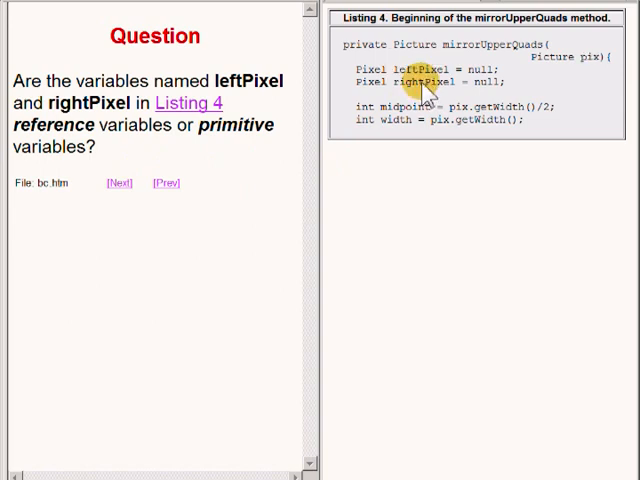
{"action": "double_click", "coordinate": [416, 82]}
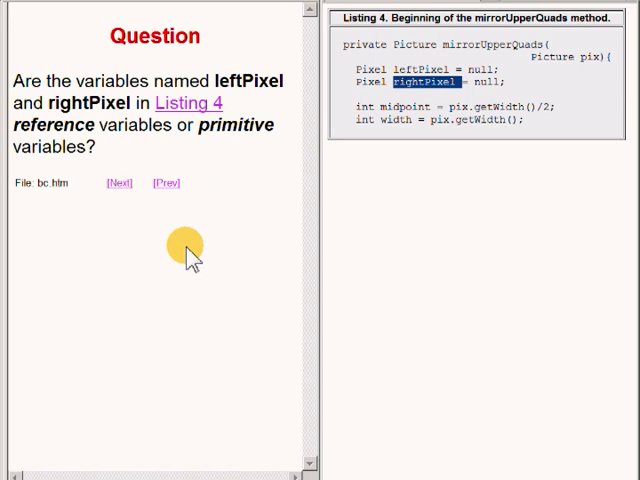
{"action": "mouse_move", "coordinate": [38, 164]}
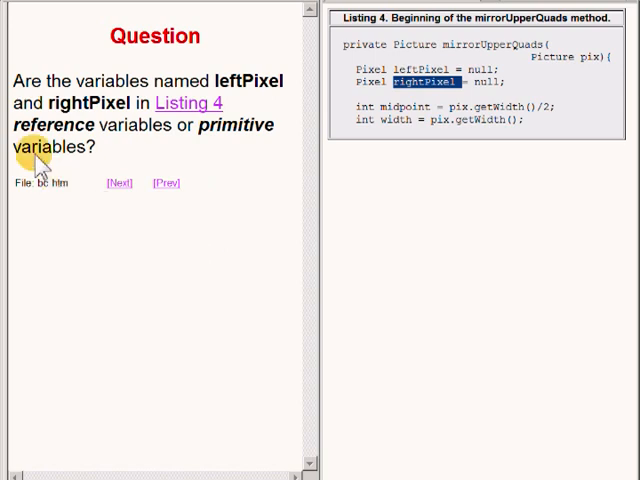
{"action": "mouse_move", "coordinate": [32, 150]}
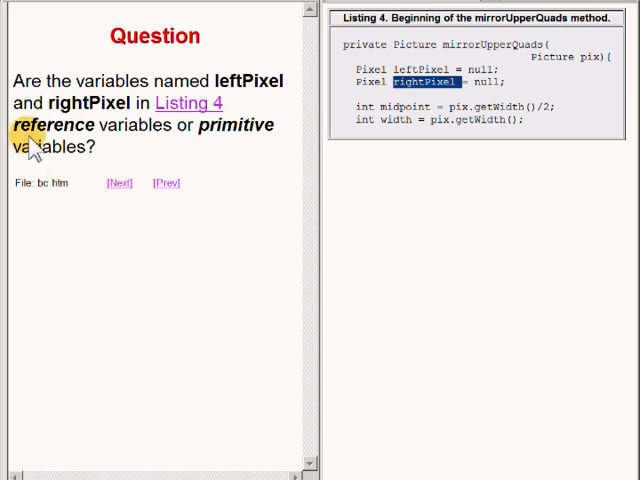
{"action": "mouse_move", "coordinate": [218, 140]}
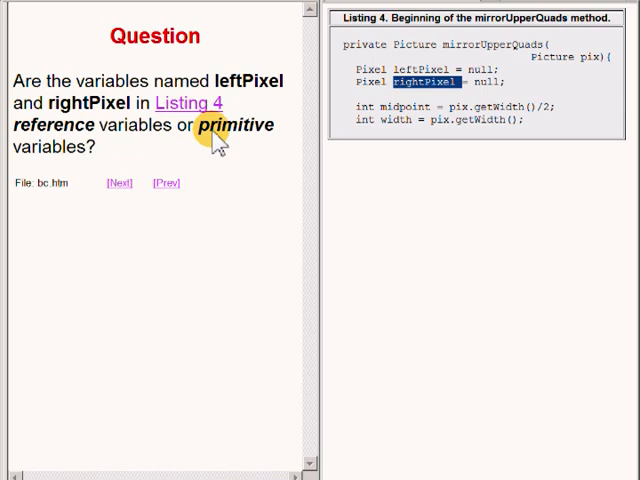
- Advance to 'Another question' on instance-or-local variables and highlight leftPixel and rightPixel
{"action": "left_click", "coordinate": [118, 184]}
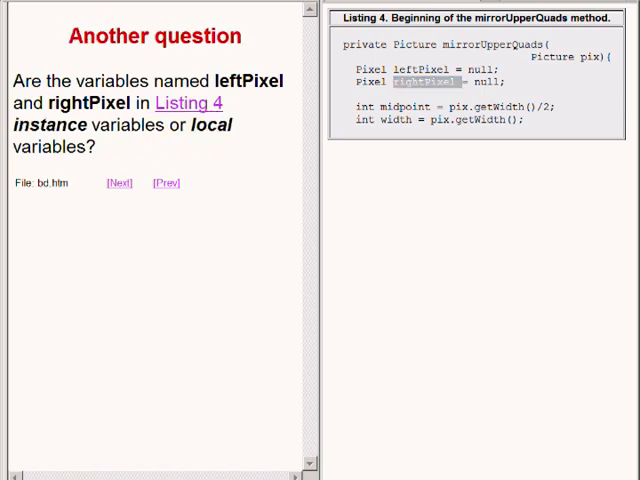
{"action": "mouse_move", "coordinate": [290, 136]}
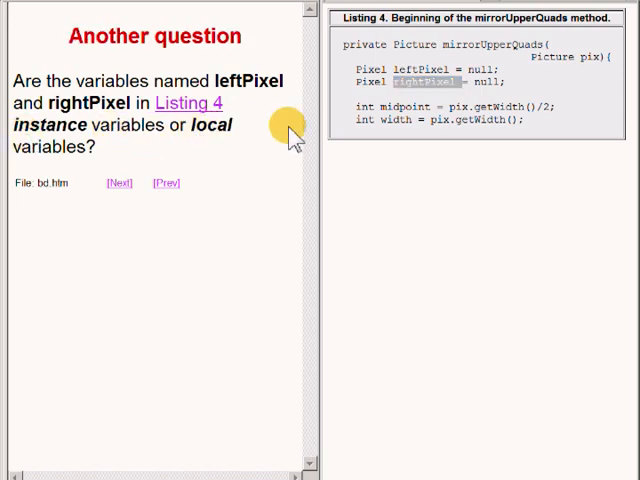
{"action": "mouse_move", "coordinate": [424, 80]}
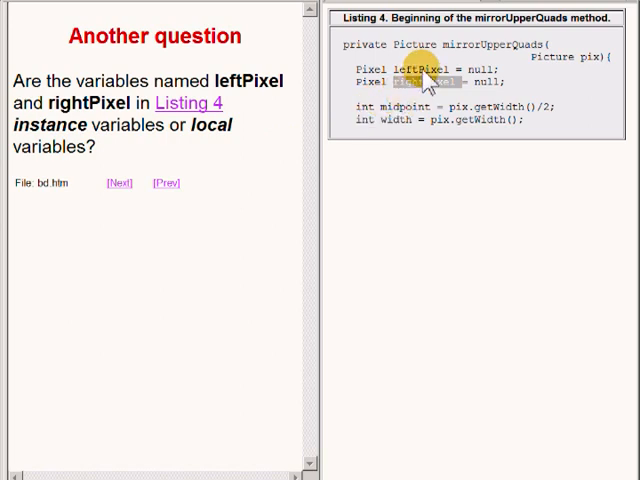
{"action": "double_click", "coordinate": [404, 68]}
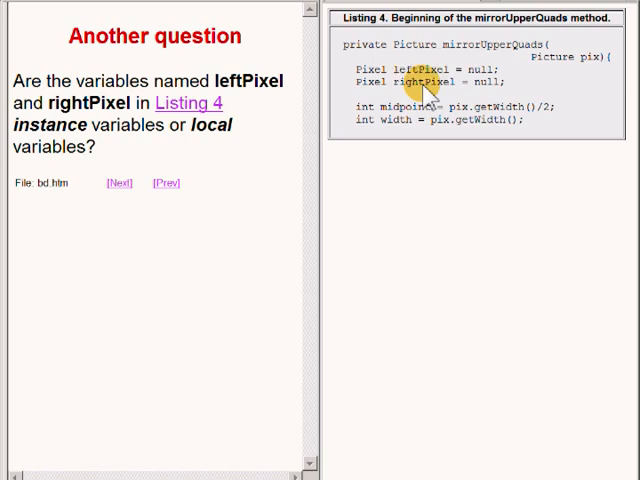
{"action": "double_click", "coordinate": [424, 80]}
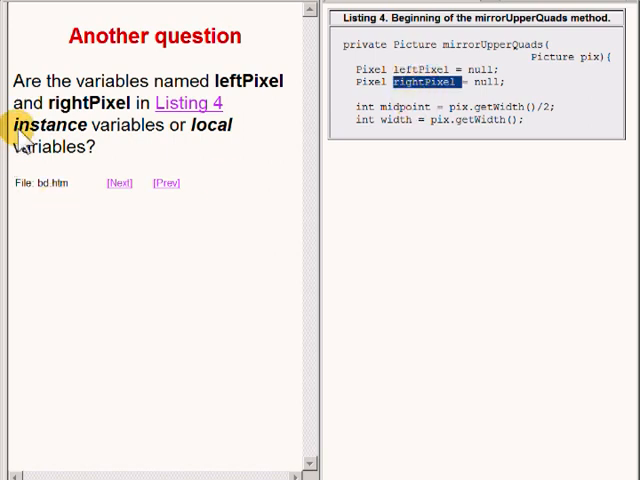
{"action": "mouse_move", "coordinate": [204, 140]}
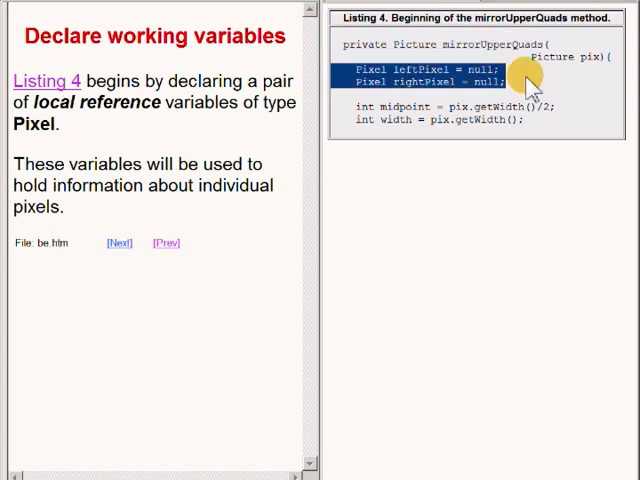
{"action": "mouse_move", "coordinate": [484, 200]}
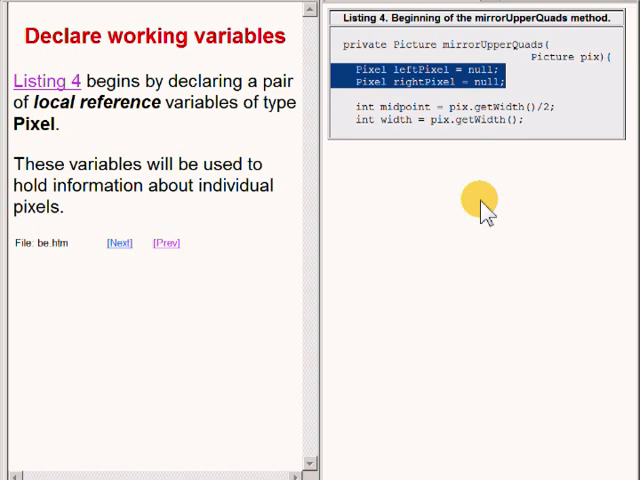
{"action": "mouse_move", "coordinate": [416, 144]}
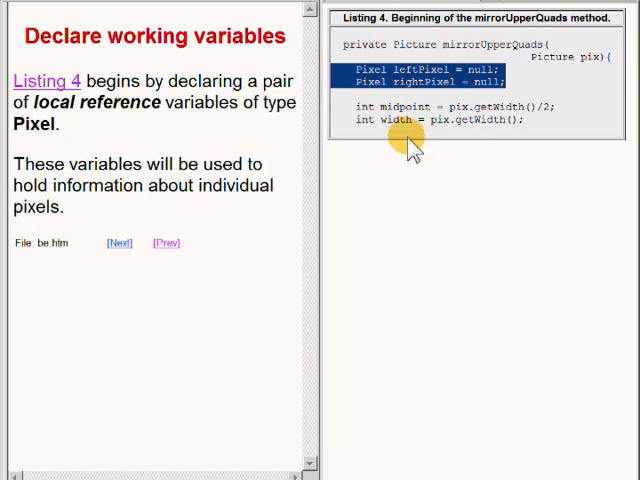
{"action": "mouse_move", "coordinate": [376, 78]}
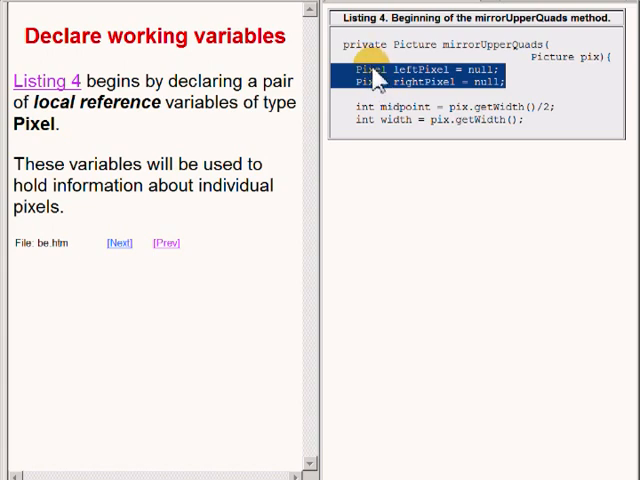